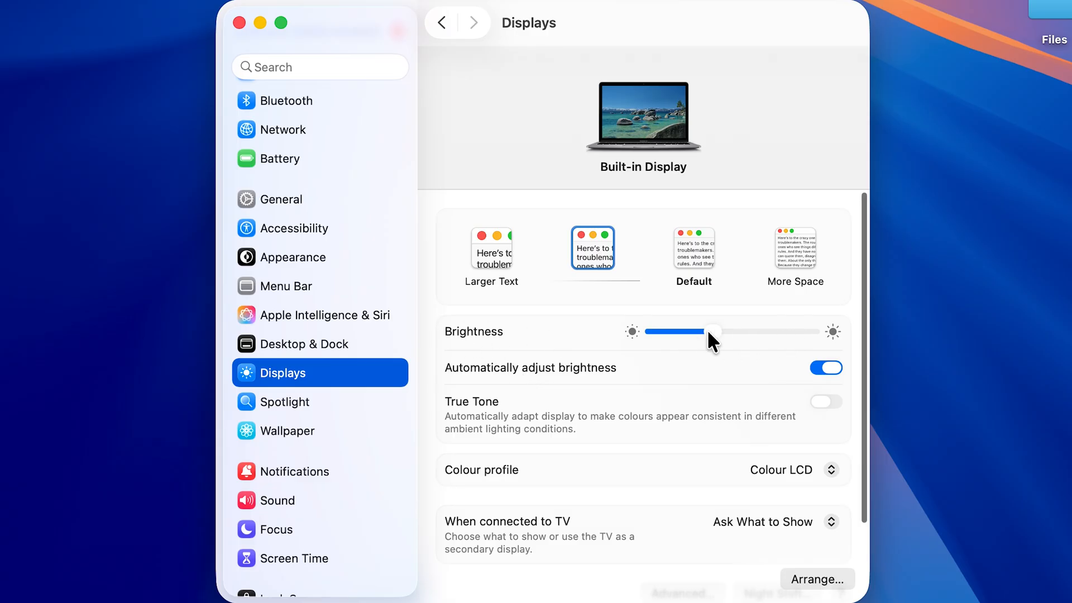
- Switch off the Automatically adjust brightness toggle in Displays settings
left_click(826, 368)
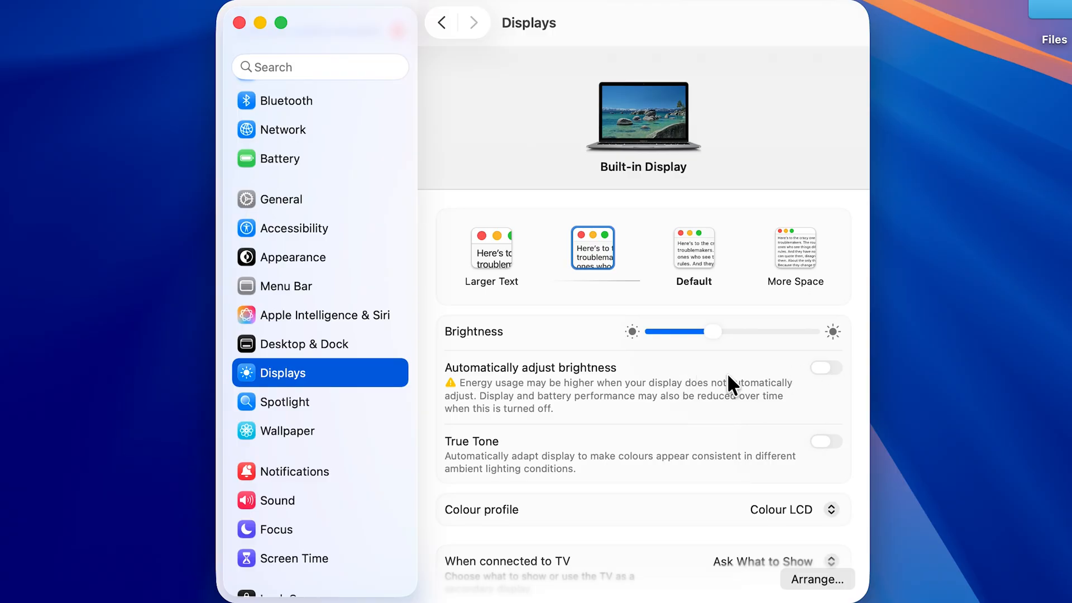
- Drag the Brightness slider slightly right, just past the middle
left_click_drag(711, 332, 724, 332)
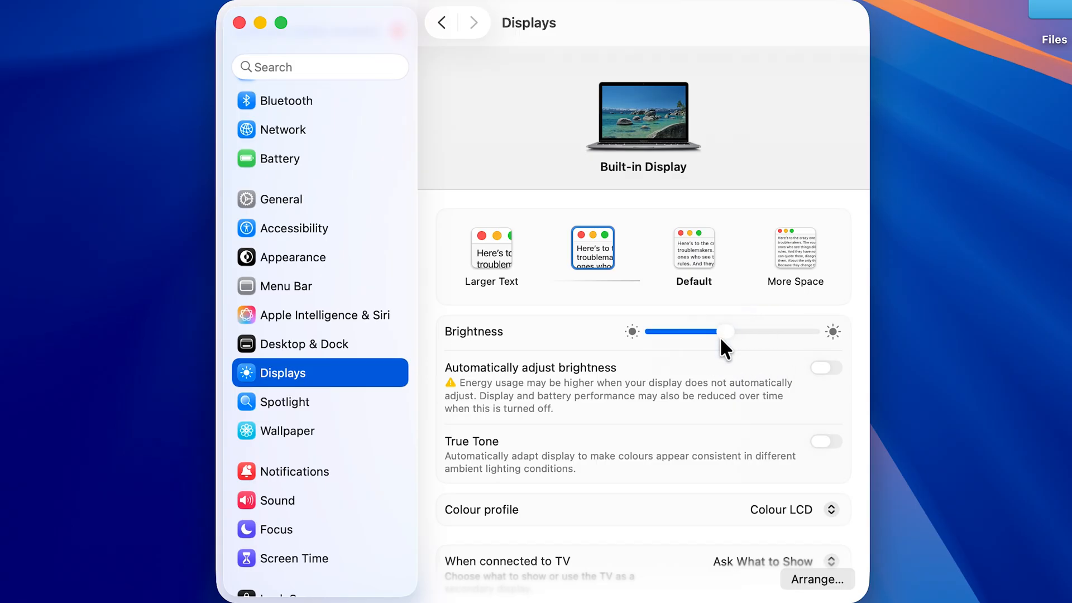